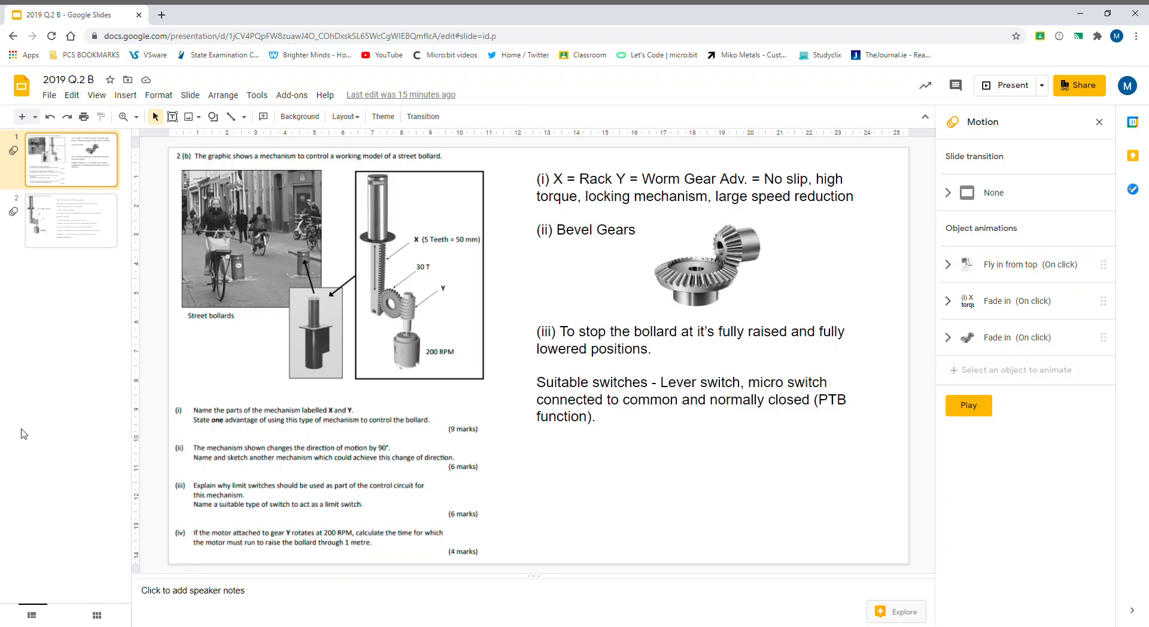
pyautogui.moveTo(54, 400)
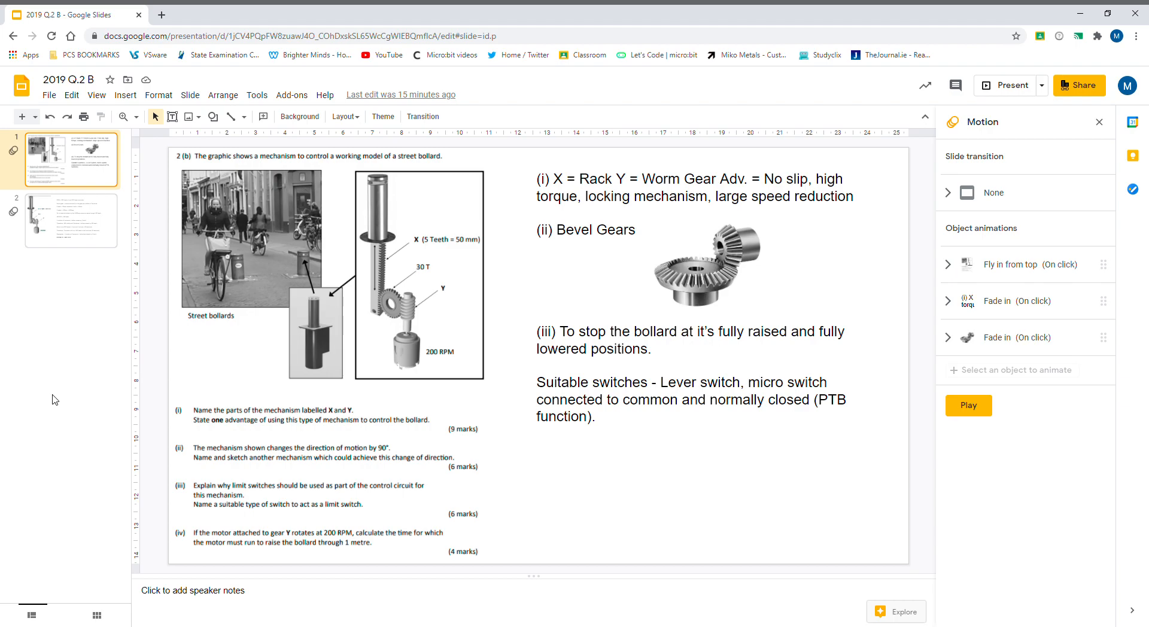
pyautogui.moveTo(375, 544)
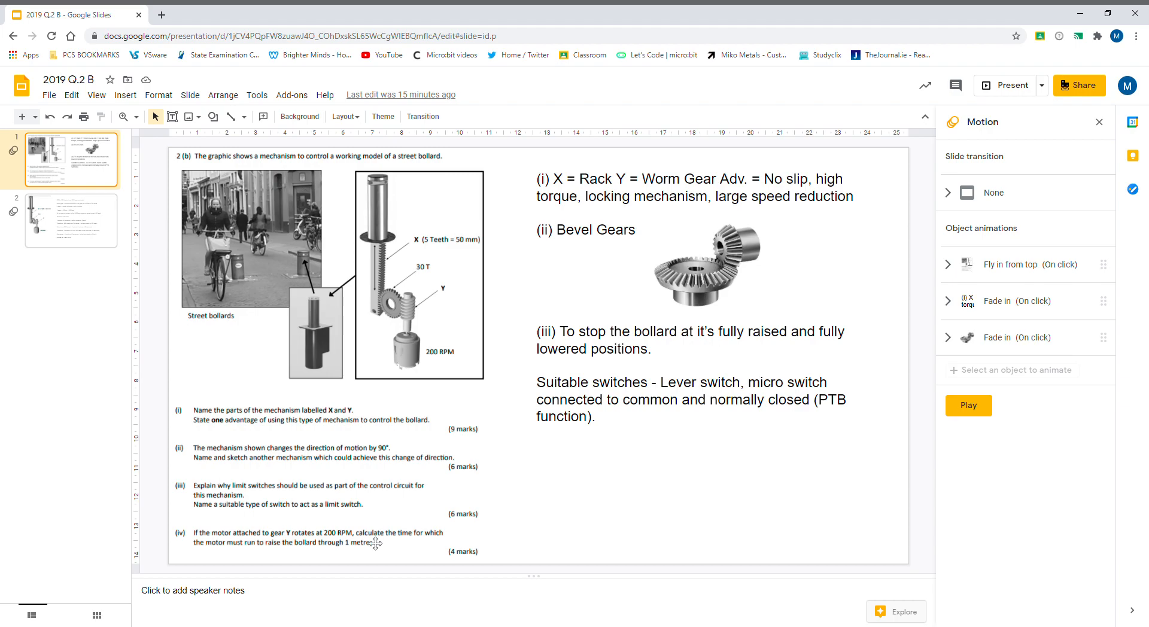
pyautogui.moveTo(972, 412)
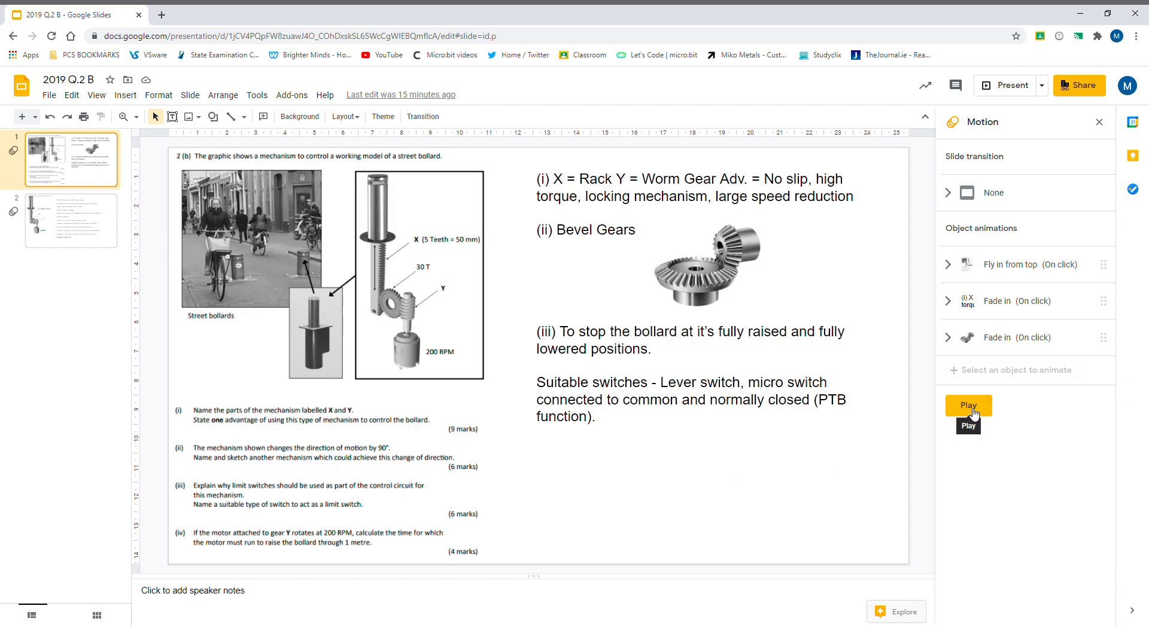
# Play the three object animations on the bollard mechanism answers slide from the Motion panel
pyautogui.click(968, 406)
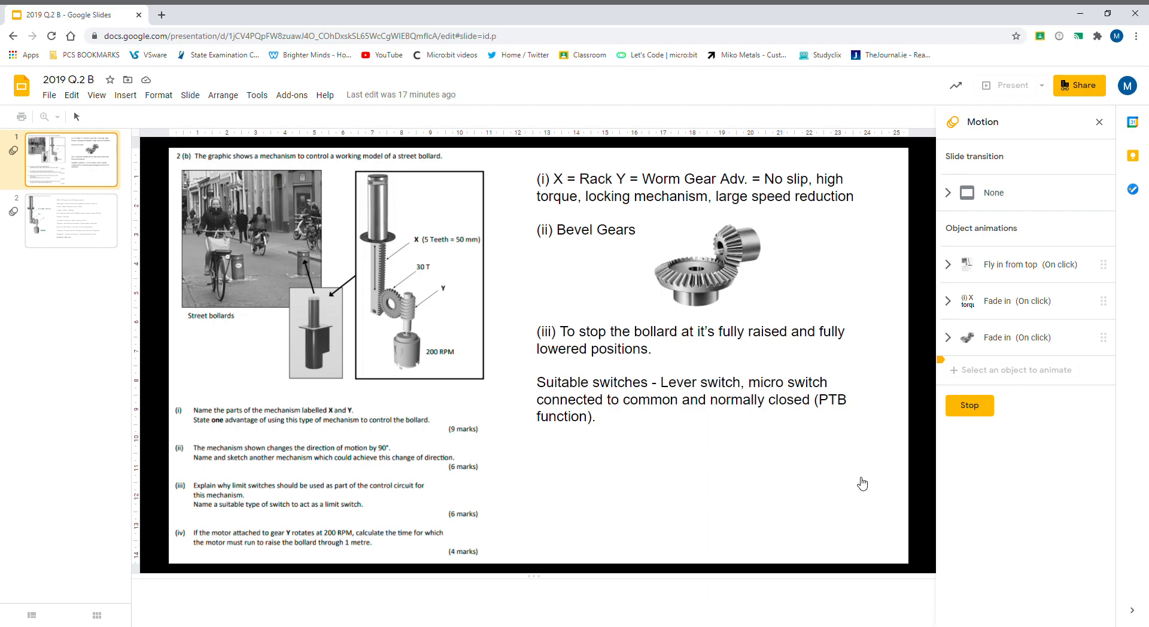
# Stop the preview and switch to slide 2 with the 30-second RPM calculation
pyautogui.click(969, 406)
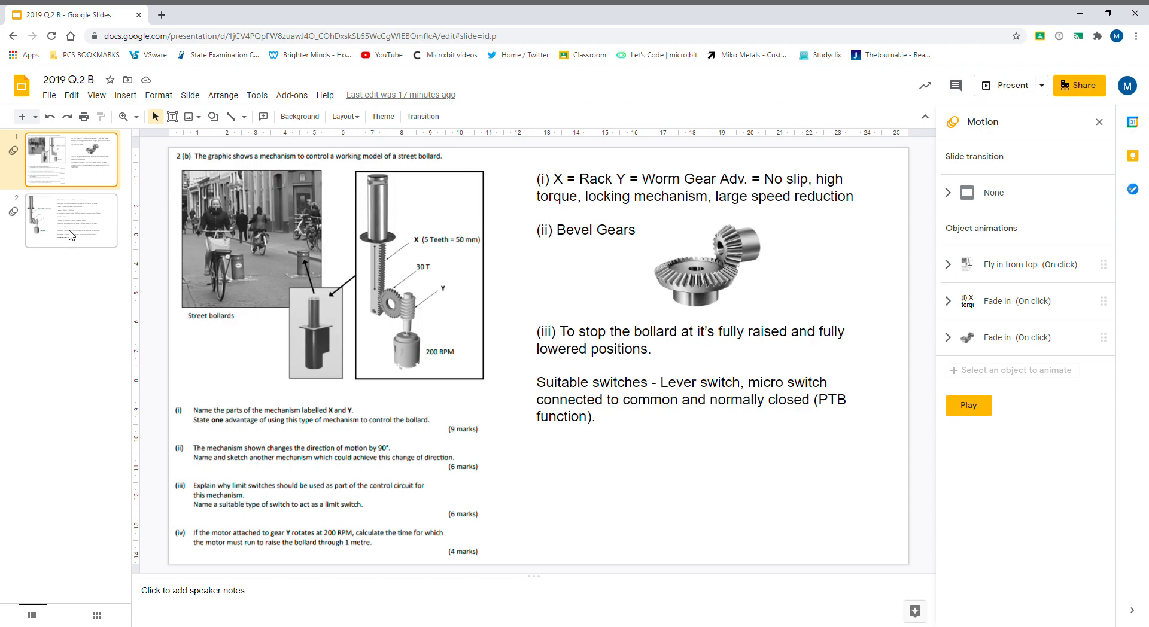
pyautogui.click(70, 221)
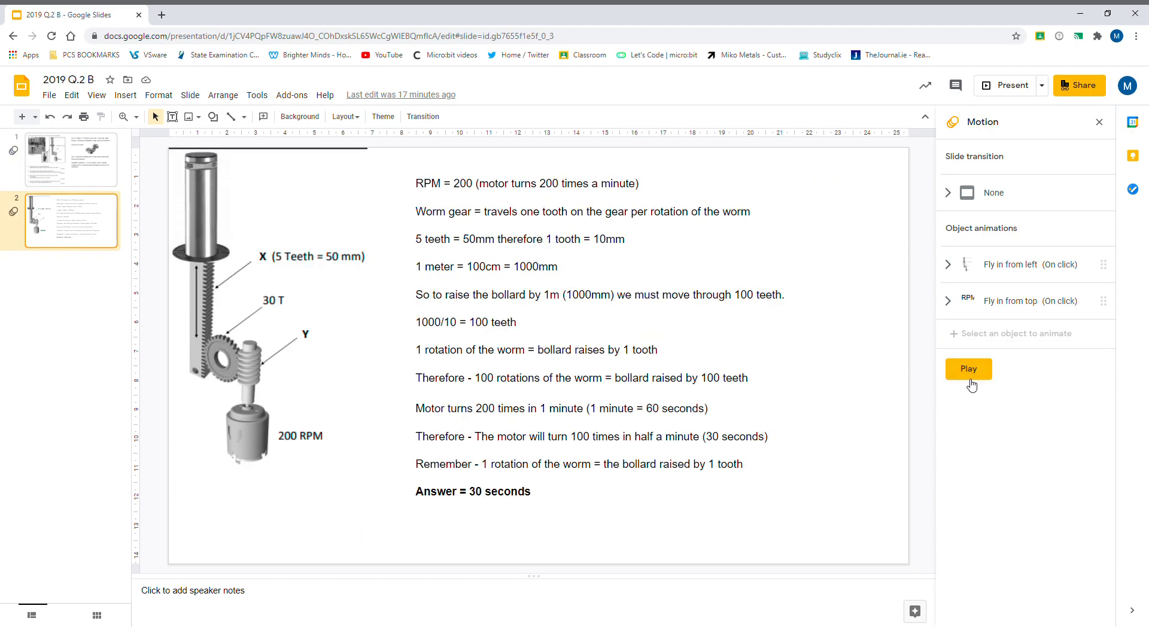
# Play slide 2's two animations so the bollard image and 30-second working appear
pyautogui.click(968, 369)
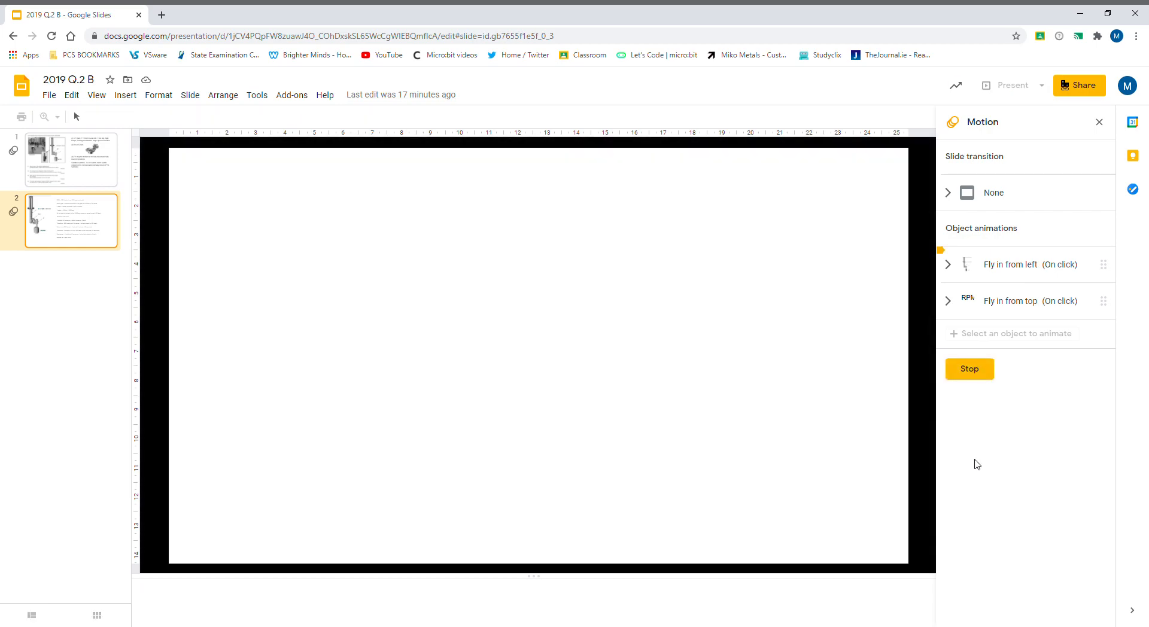
pyautogui.moveTo(723, 459)
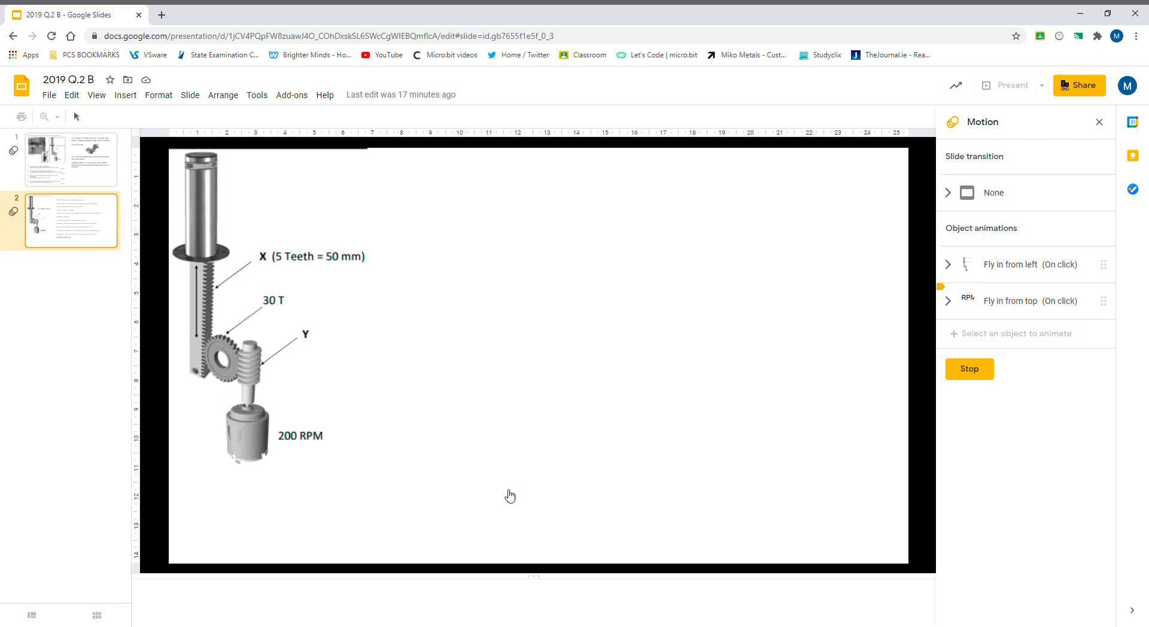
pyautogui.moveTo(389, 531)
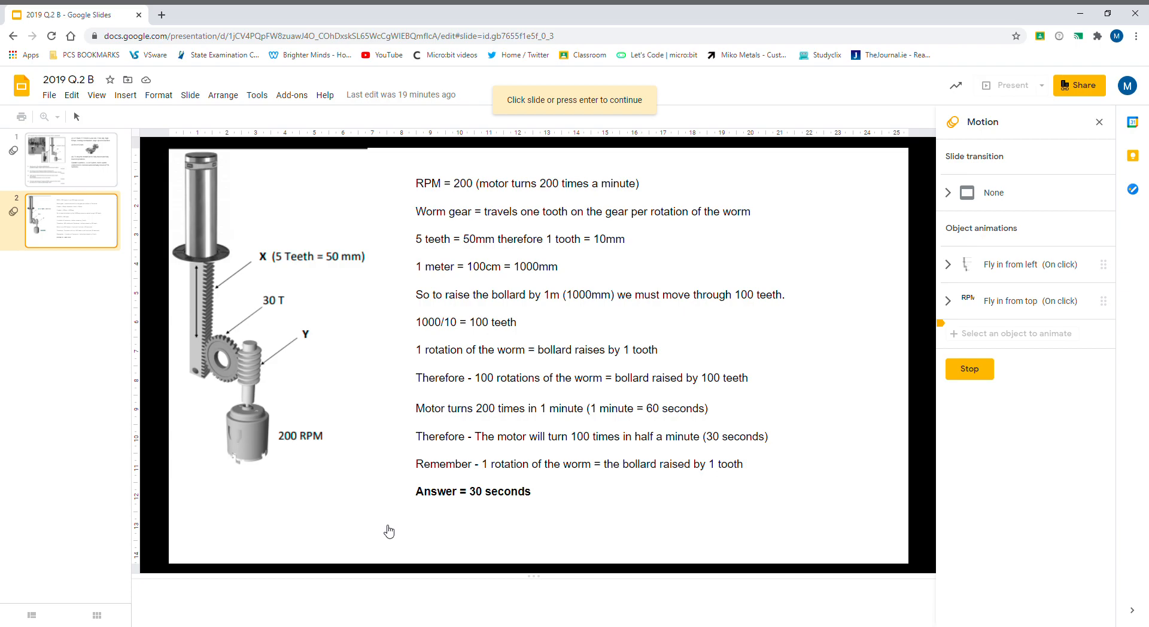
pyautogui.moveTo(403, 364)
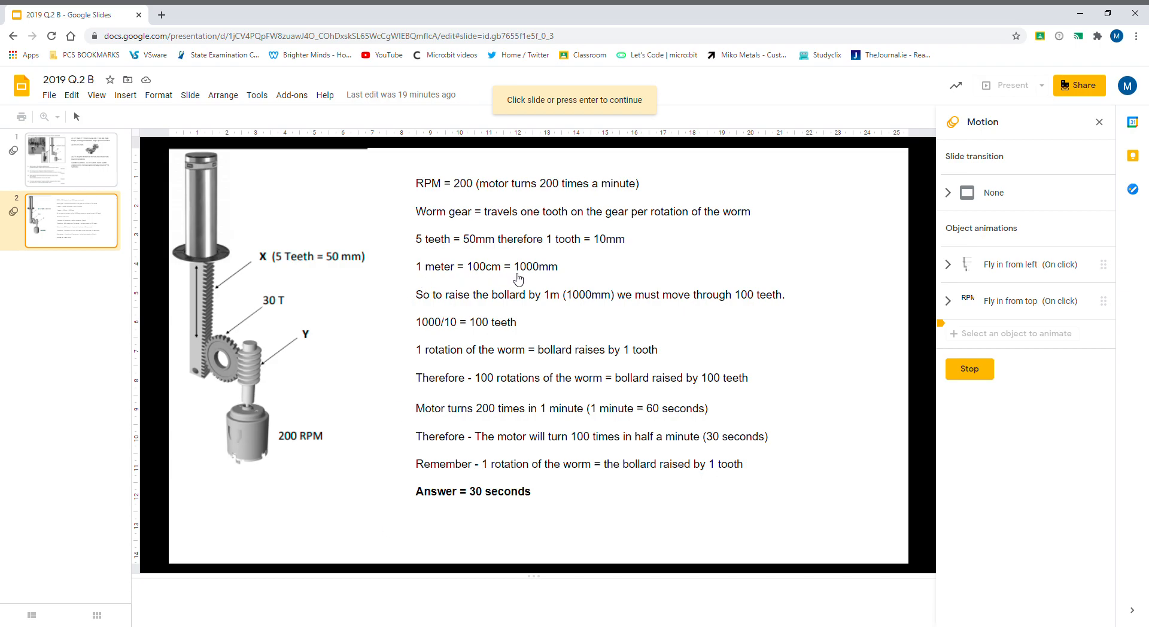
pyautogui.moveTo(588, 303)
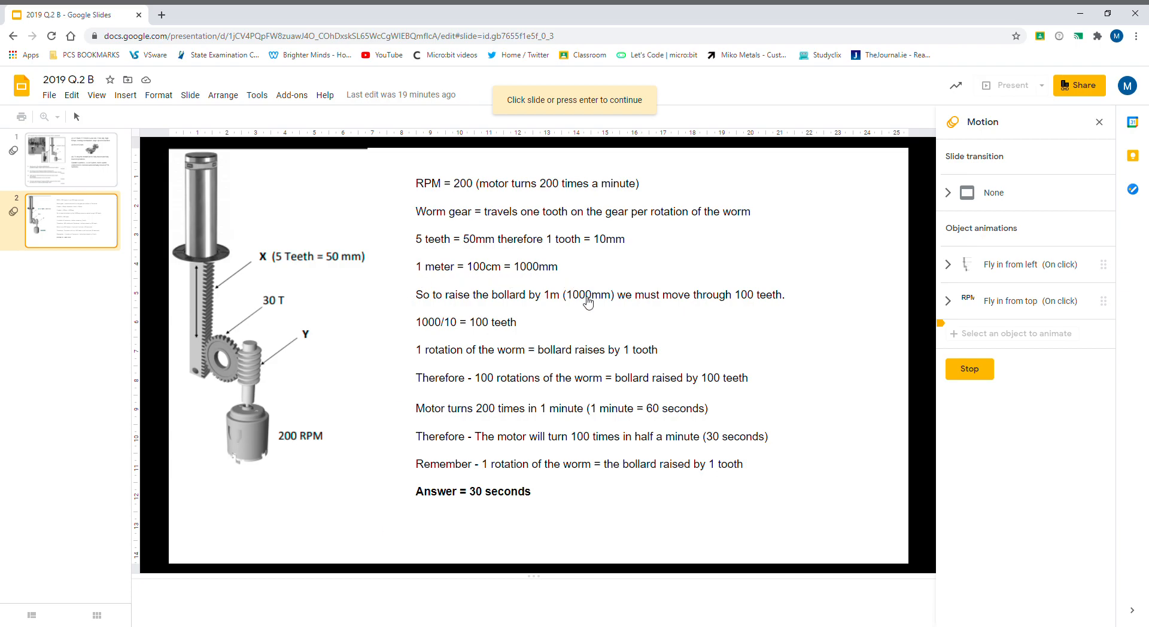
pyautogui.moveTo(639, 422)
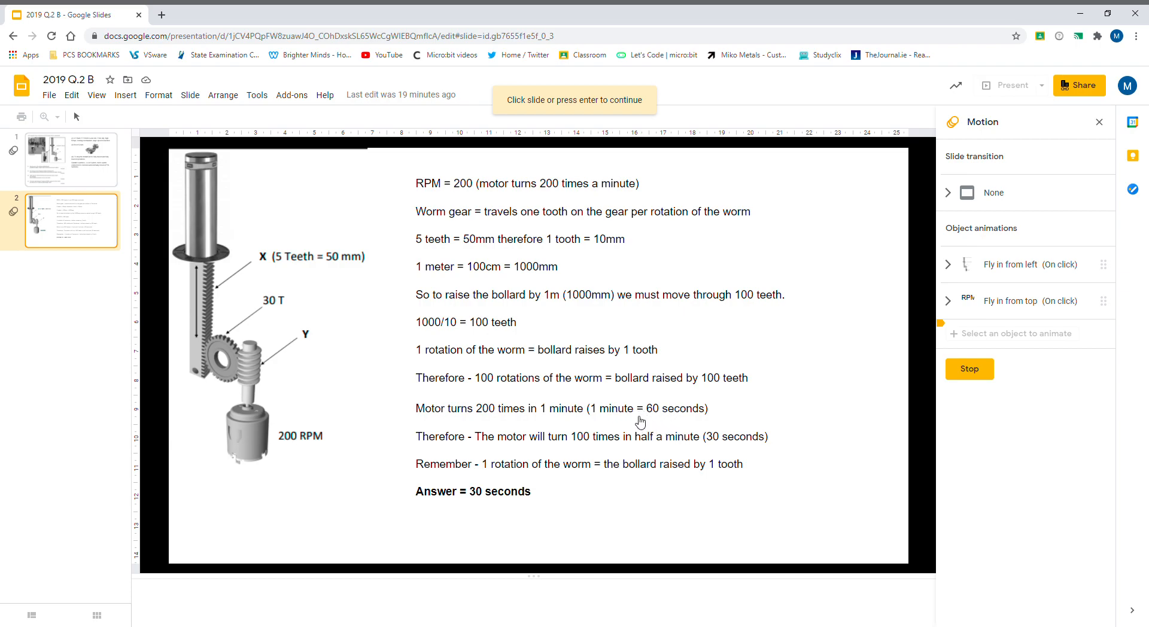
pyautogui.moveTo(753, 517)
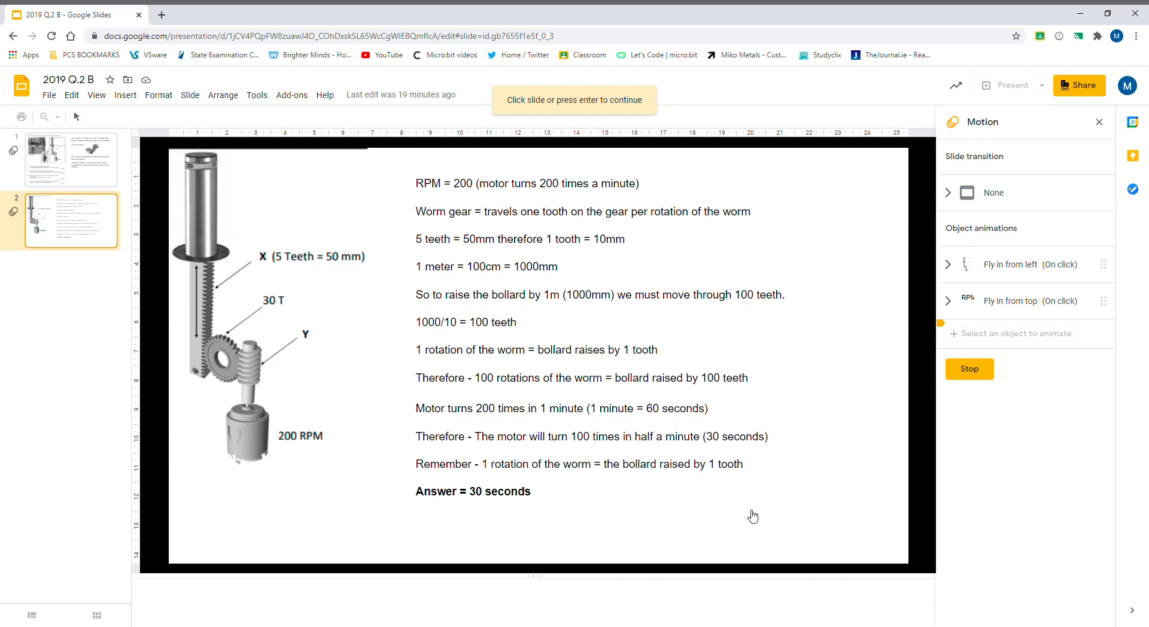
pyautogui.moveTo(524, 522)
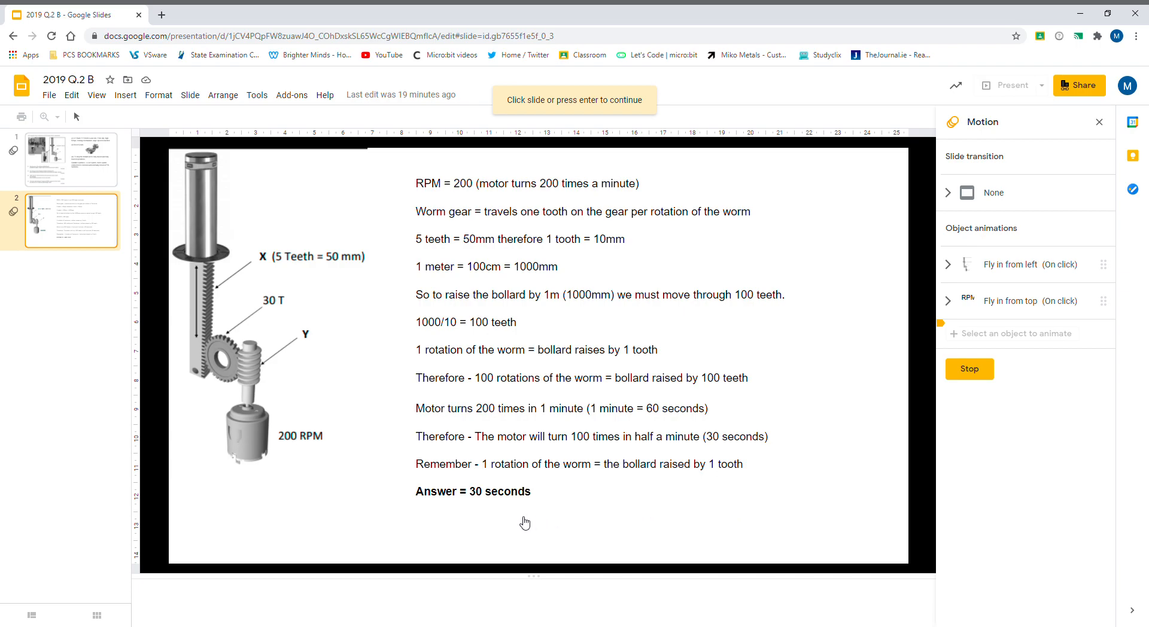
pyautogui.moveTo(403, 521)
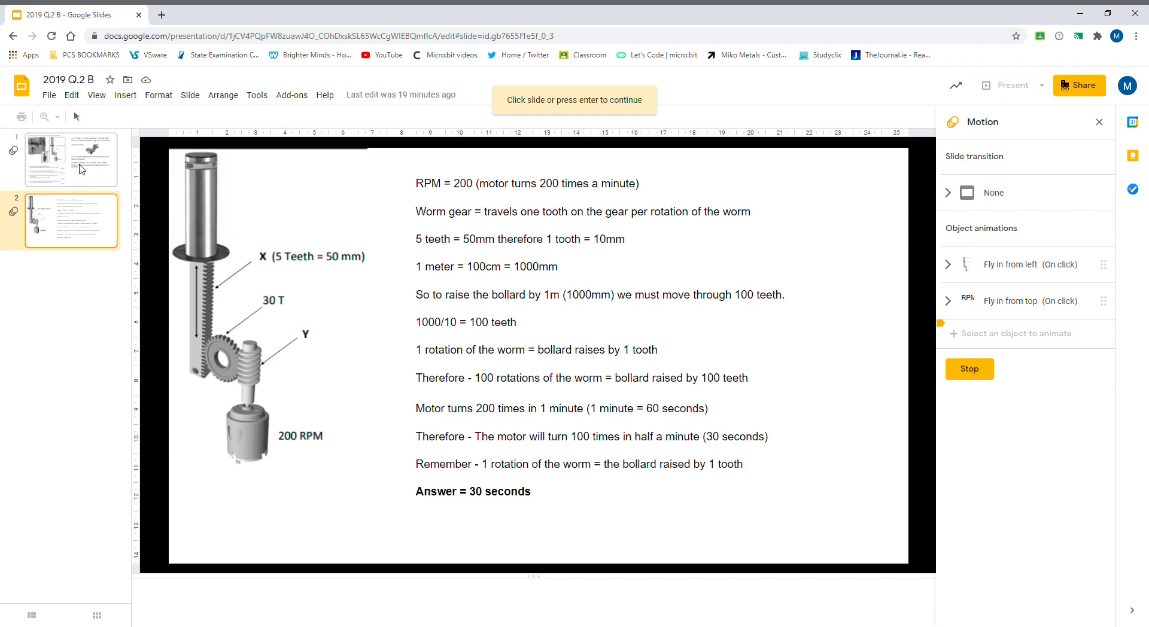
pyautogui.moveTo(962, 365)
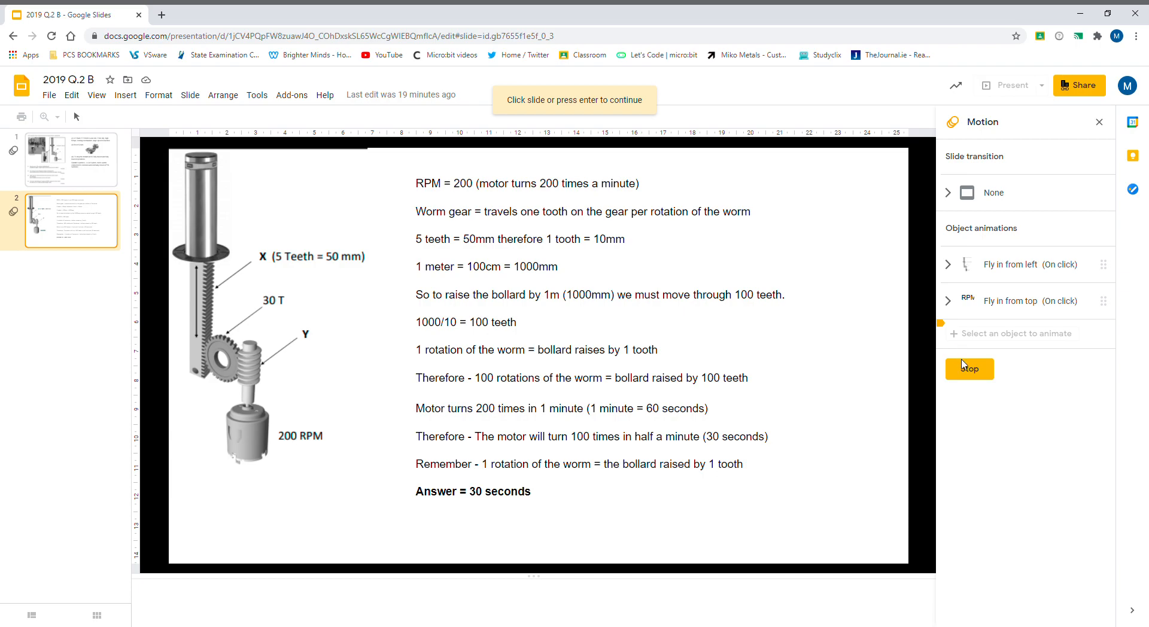
# Stop the preview, glance back at slide 1, then return to the calculation slide
pyautogui.click(968, 369)
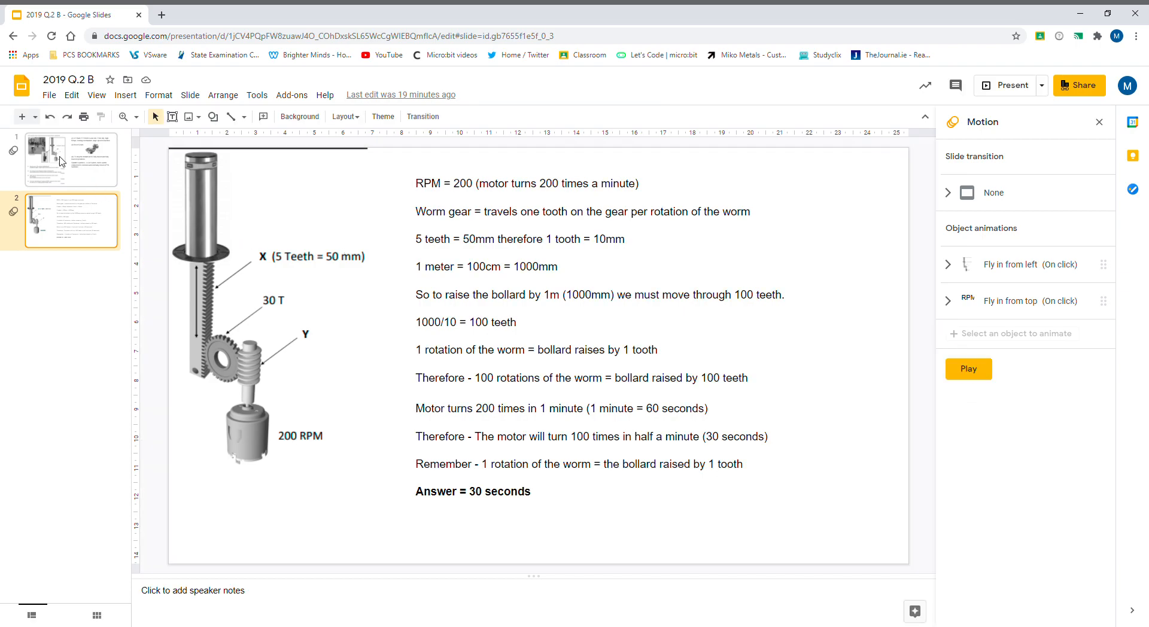
pyautogui.click(70, 160)
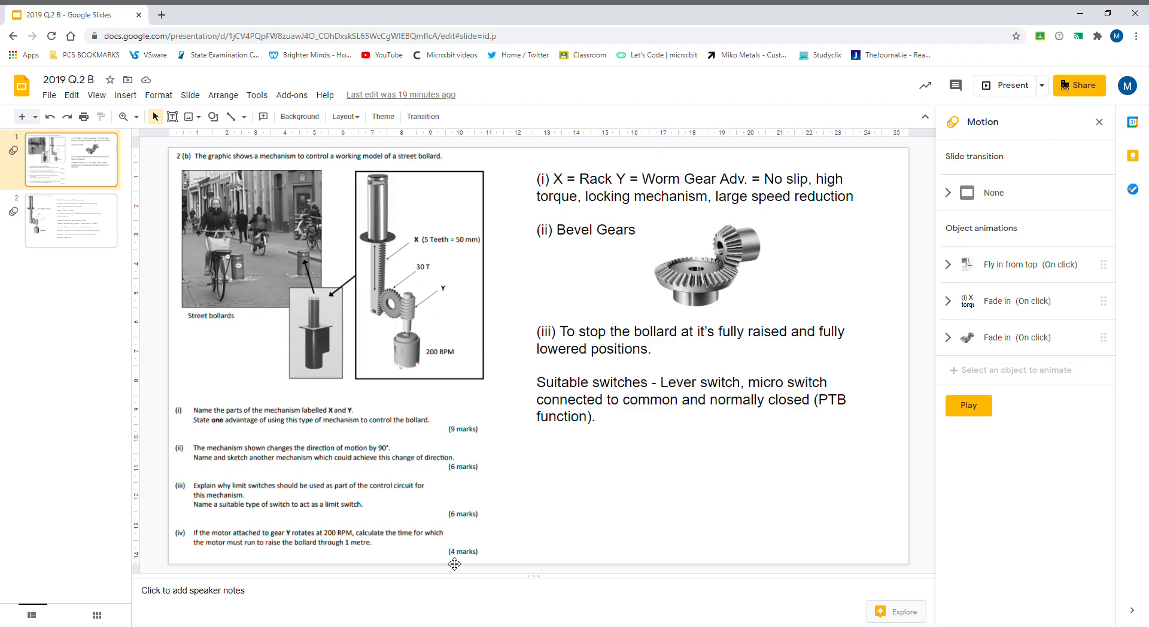
pyautogui.moveTo(469, 511)
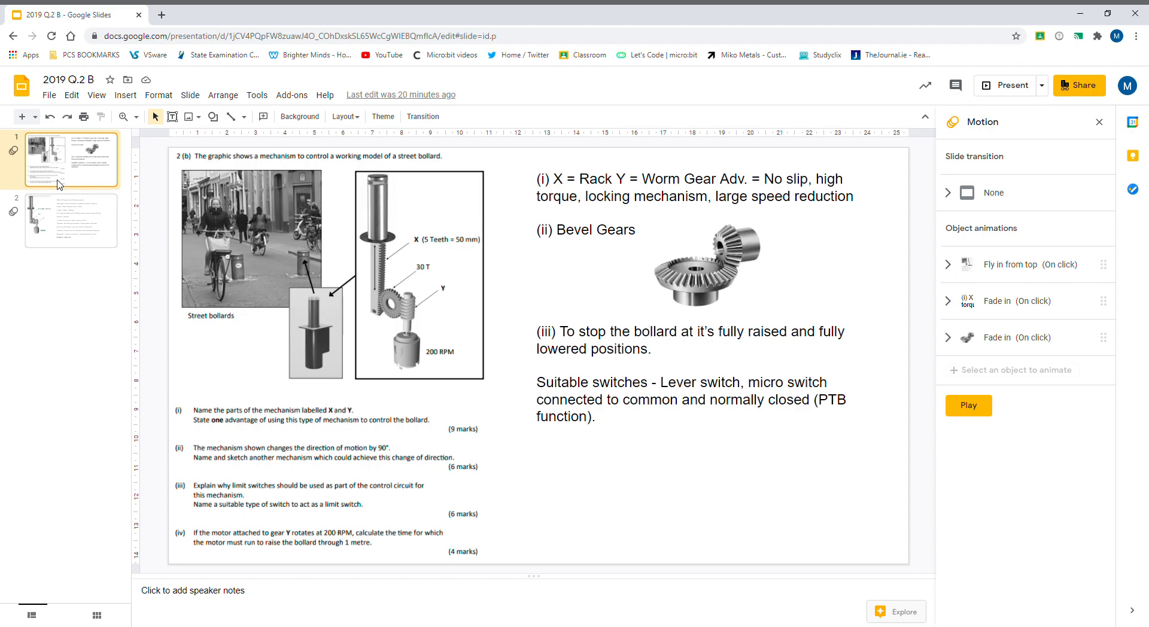
pyautogui.click(70, 220)
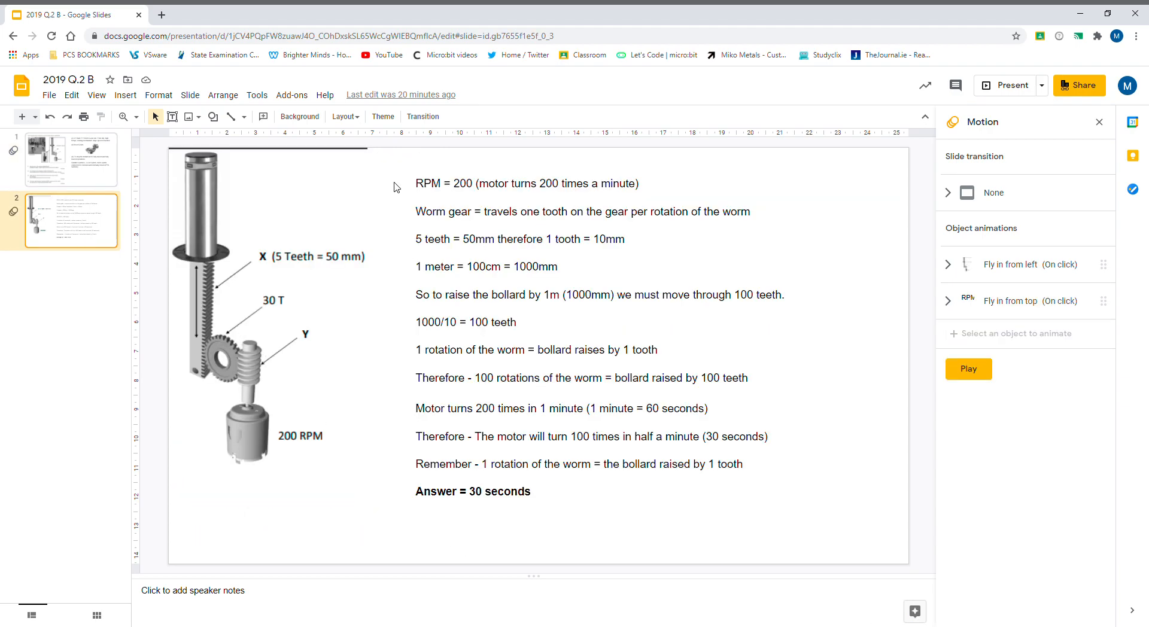
pyautogui.moveTo(656, 522)
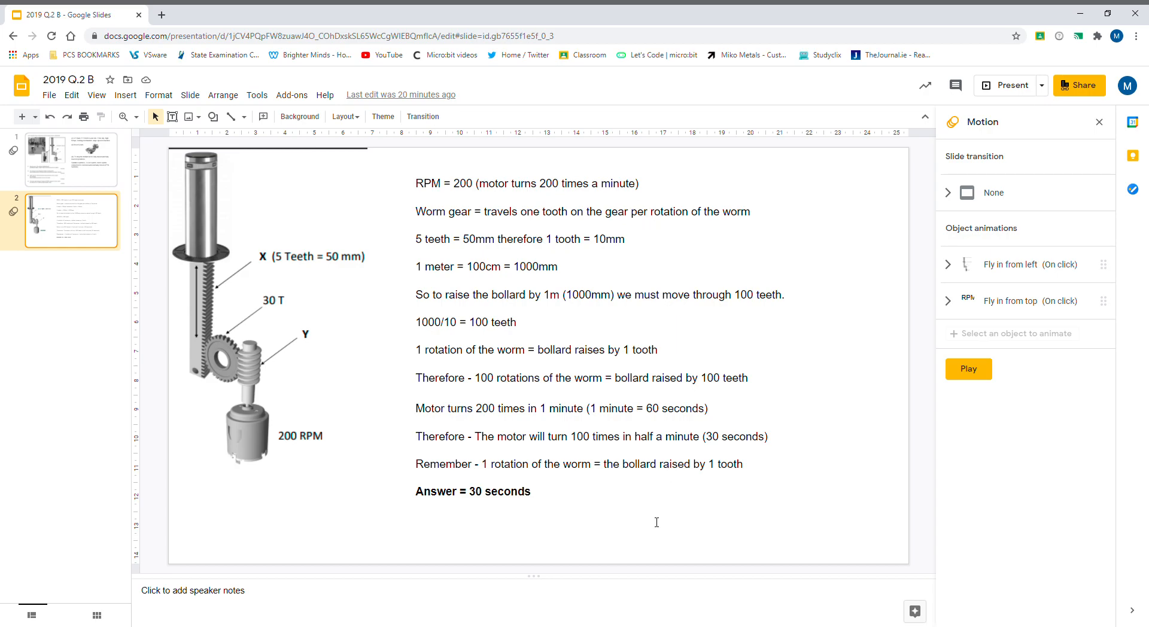